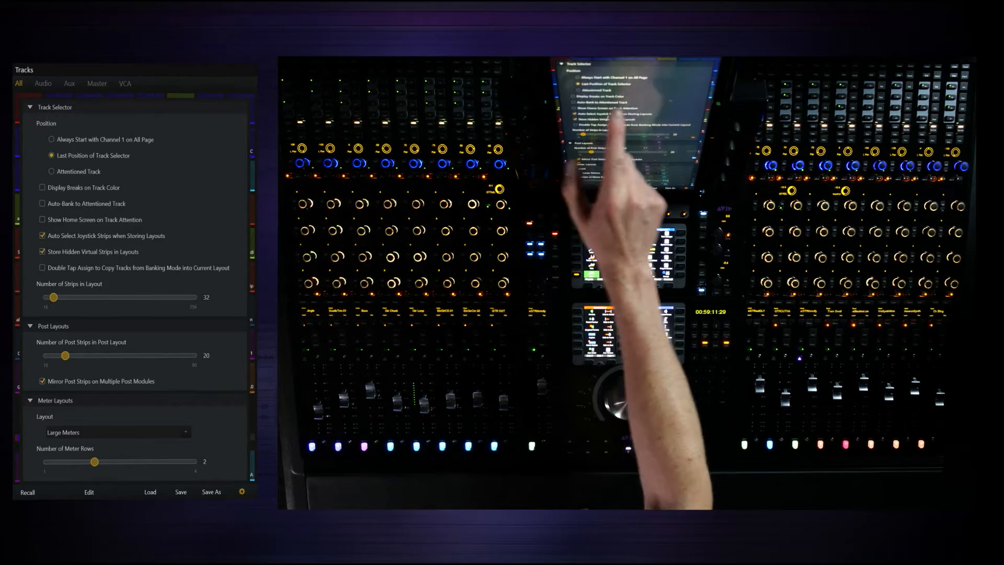
Step: Set Track Selector Position to Last Position of Track Selector in Tracks preferences
{"action": "left_click", "coordinate": [42, 187]}
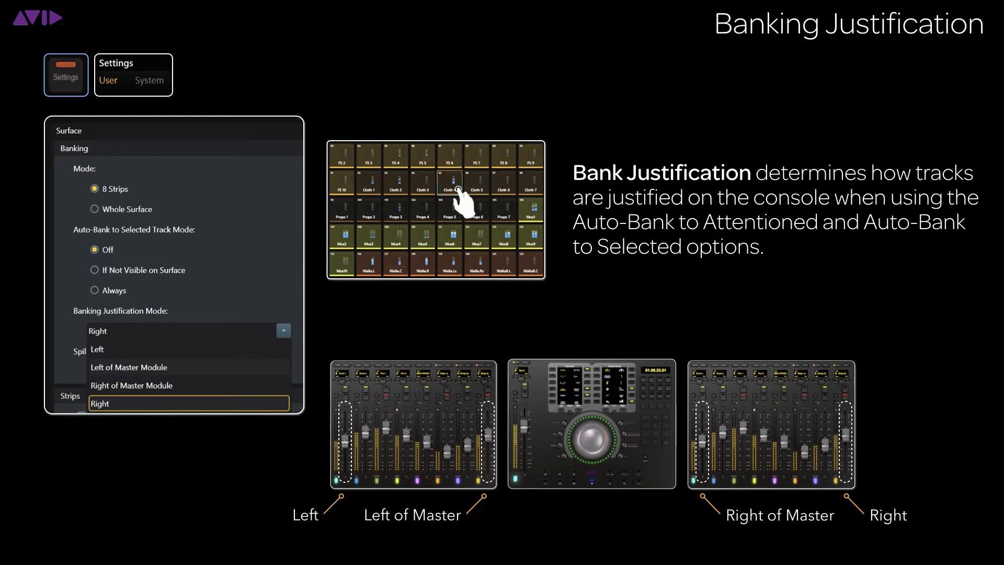
Step: Choose Right as the Banking Justification Mode in the Surface banking settings
{"action": "left_click", "coordinate": [97, 350]}
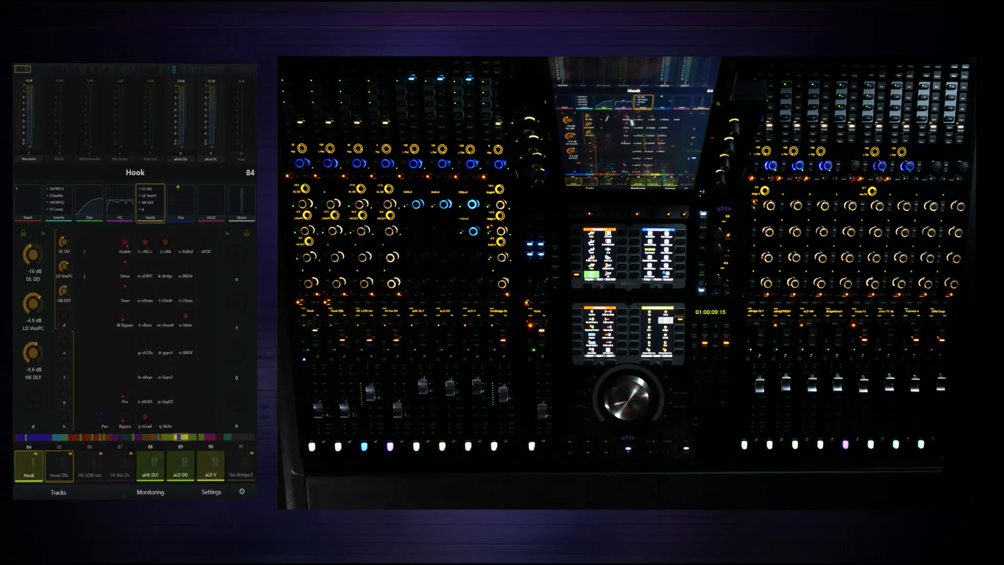
Step: Show the Hook track's sends page with send levels on the knobs
{"action": "left_click", "coordinate": [119, 202]}
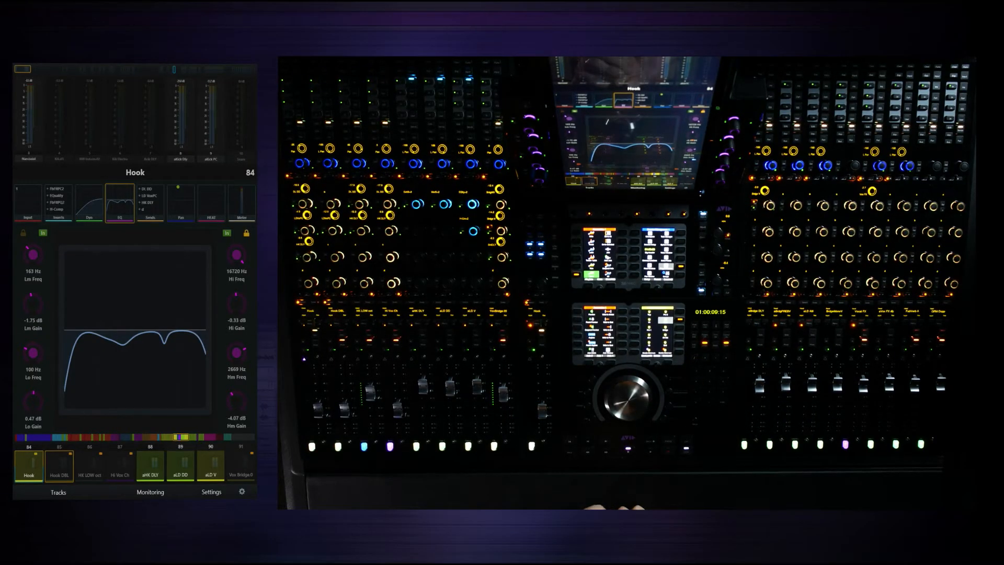
Step: Show the Hook track's four-band EQ curve beside its frequency and gain values
{"action": "left_click", "coordinate": [89, 204]}
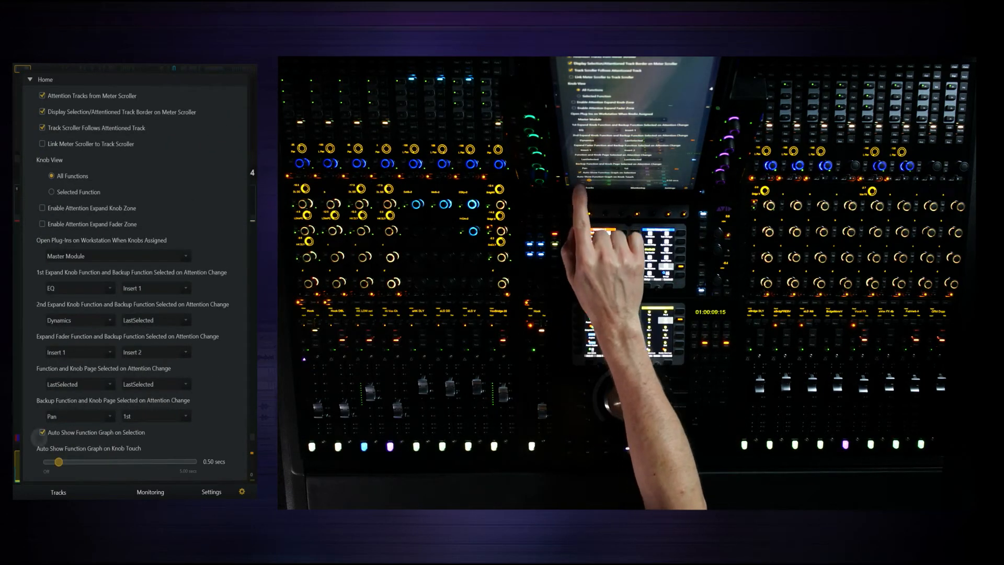
Step: Set Auto Show Function Graph on Knob Touch to a 0.75-second delay
{"action": "left_click", "coordinate": [42, 432]}
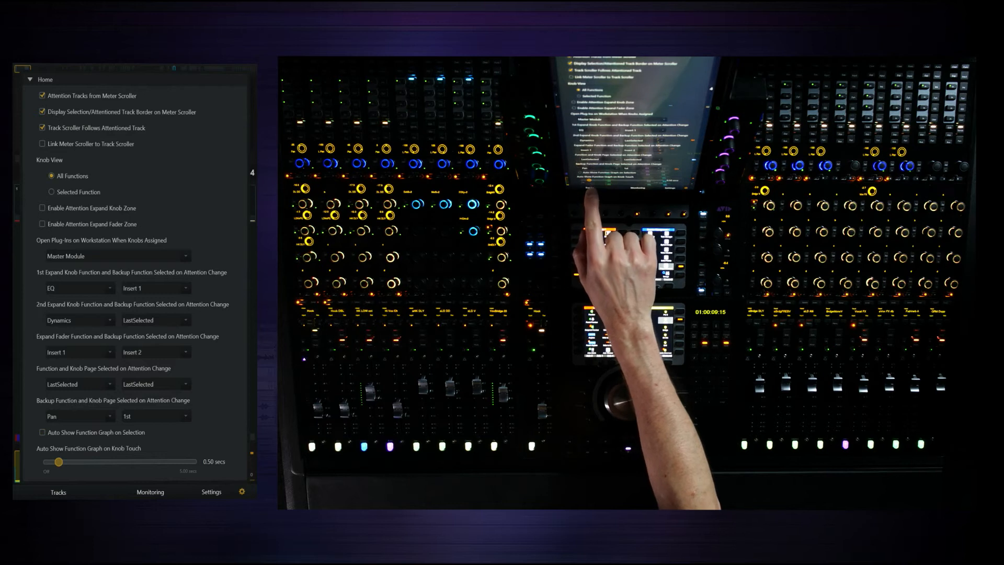
{"action": "left_click", "coordinate": [42, 432]}
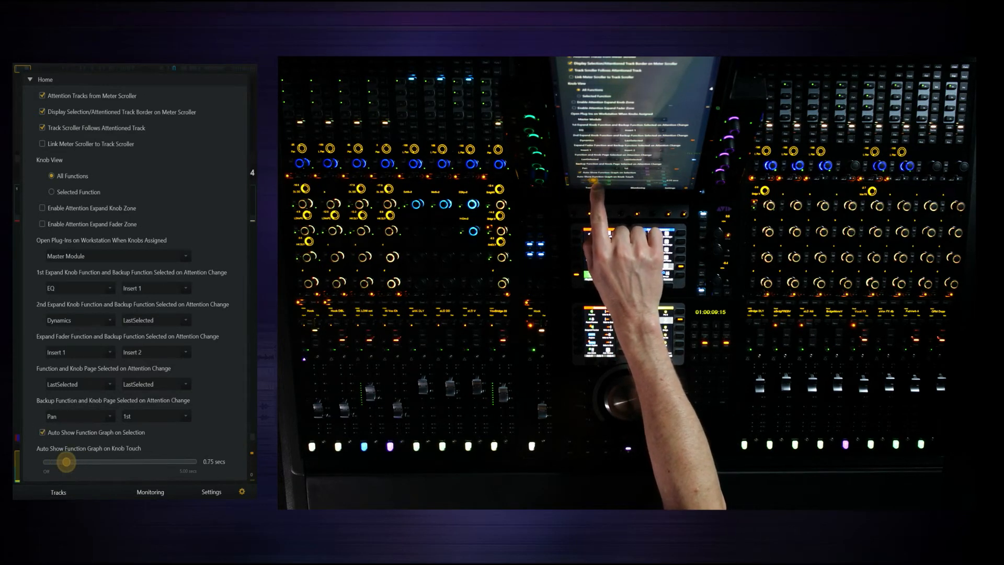
{"action": "left_click_drag", "start_coordinate": [67, 461], "coordinate": [76, 461]}
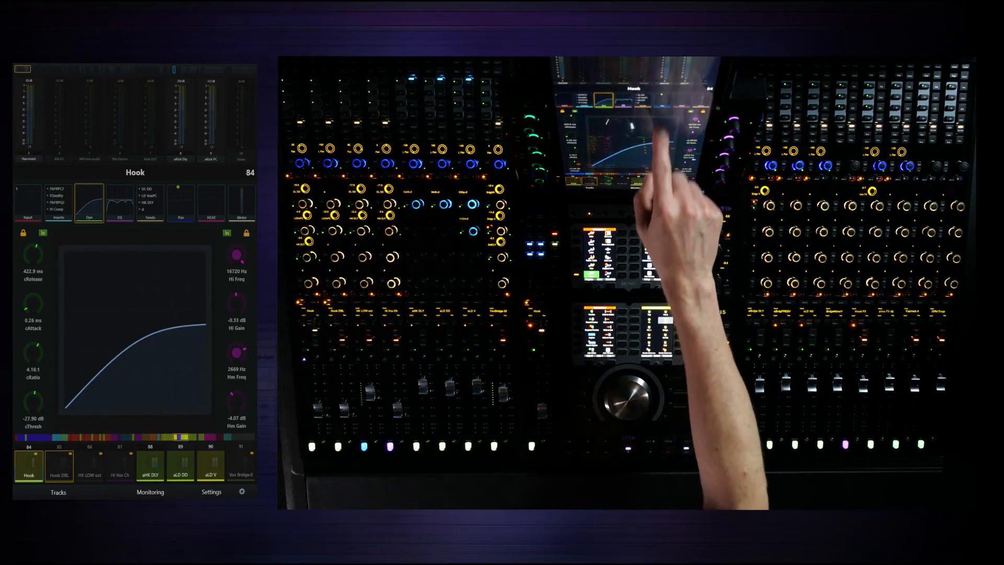
Step: Show the Hook track's panner graph with its -25 pan value
{"action": "left_click", "coordinate": [181, 203]}
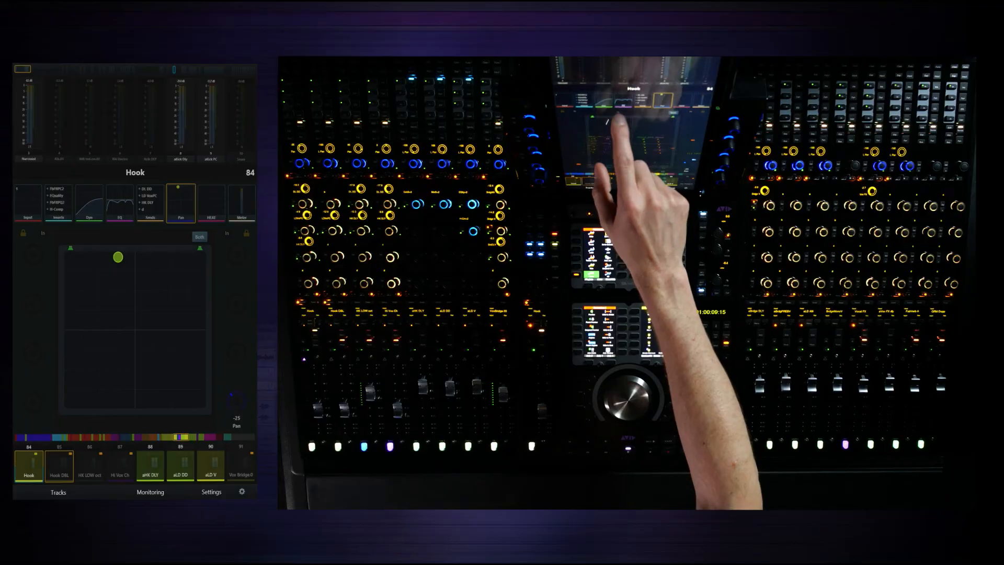
Step: Show Hook's sends page, then return to its EQ curve graph
{"action": "left_click", "coordinate": [151, 203]}
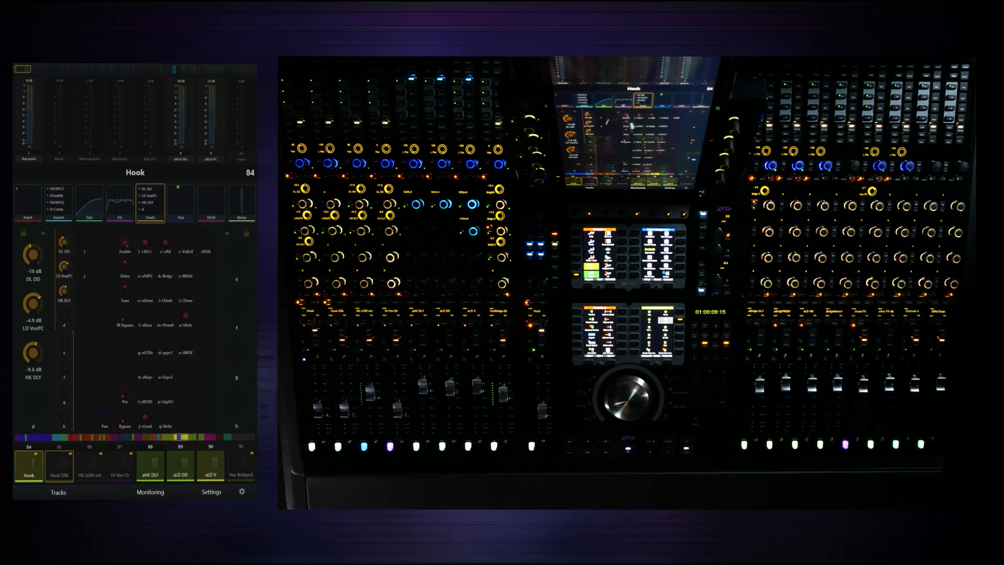
{"action": "left_click", "coordinate": [118, 202]}
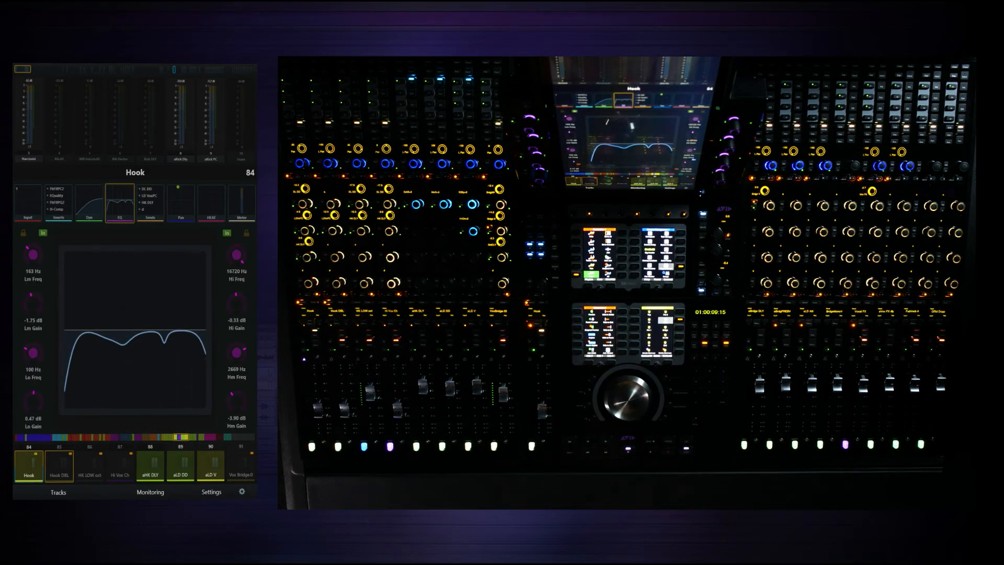